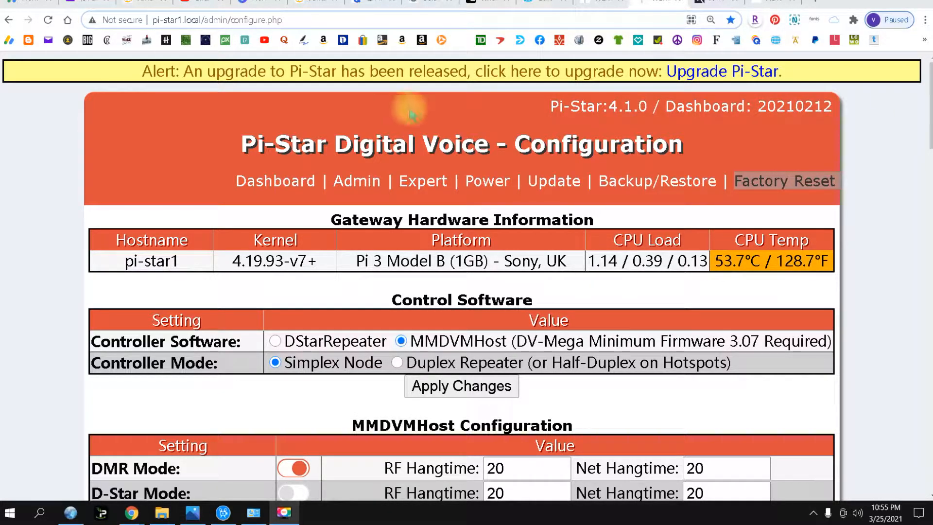
mouse_move(895, 190)
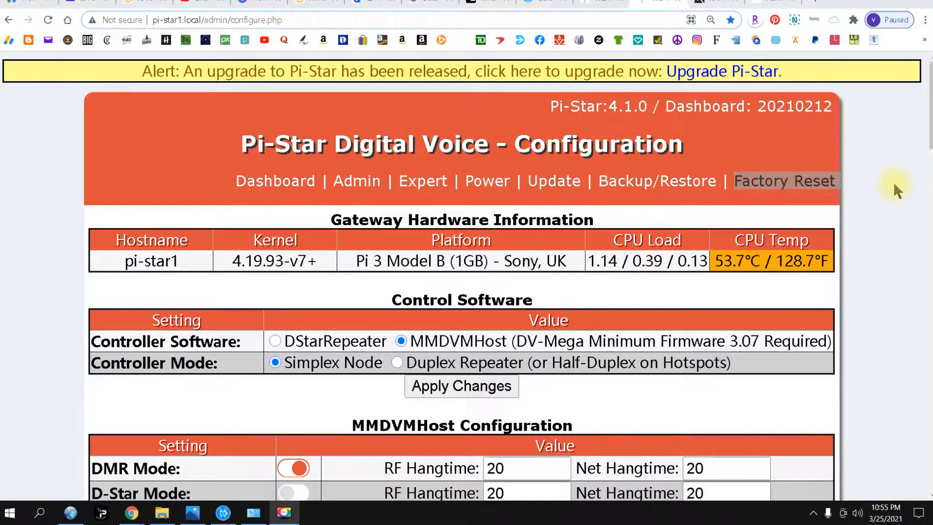
mouse_move(623, 129)
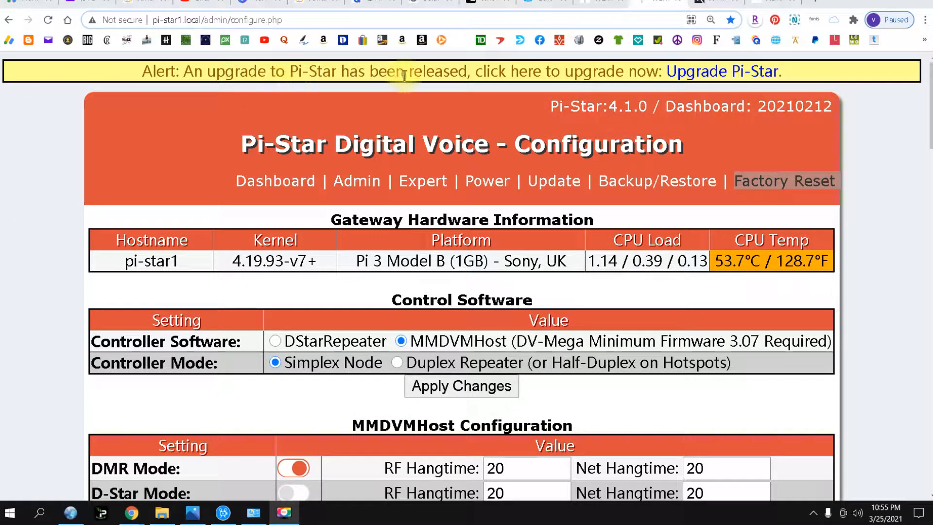
mouse_move(858, 76)
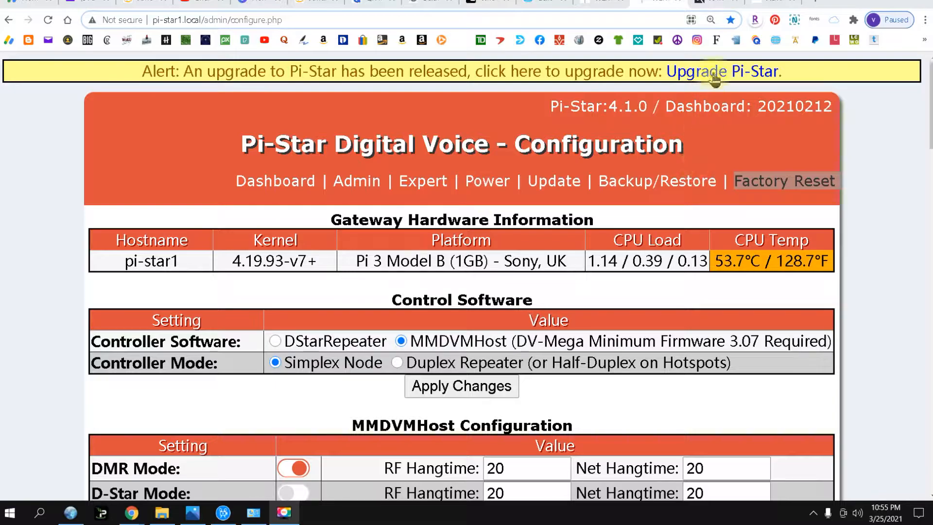
Step: Start the Pi-Star upgrade from the alert banner and let it finish at 4.1.1
click(722, 71)
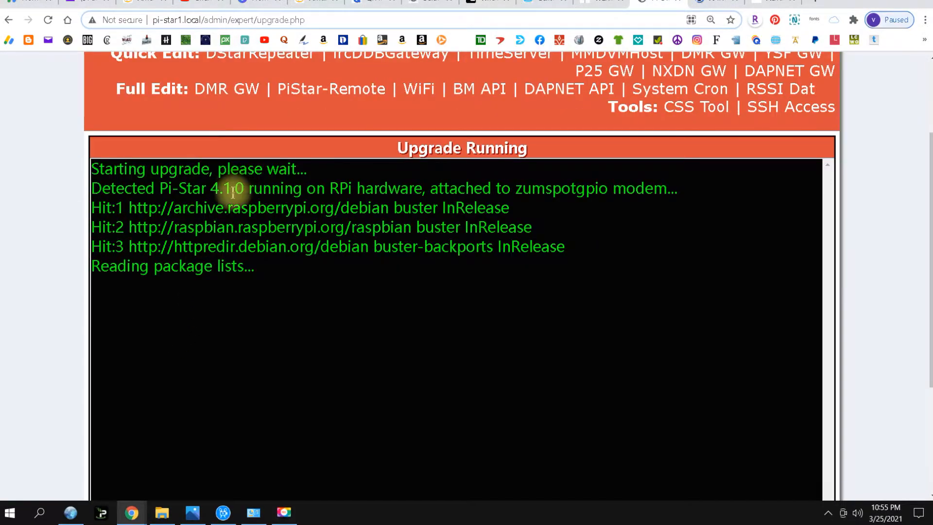
mouse_move(234, 351)
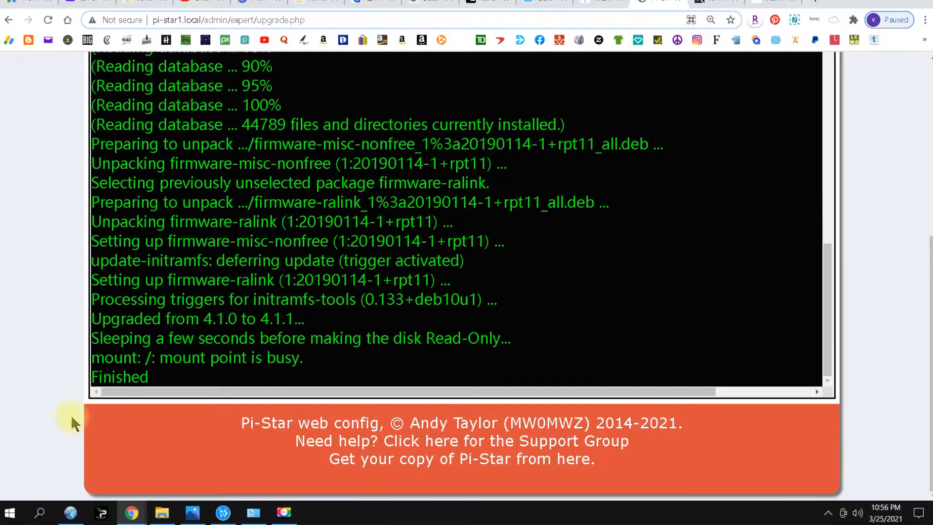
scroll(up, 3)
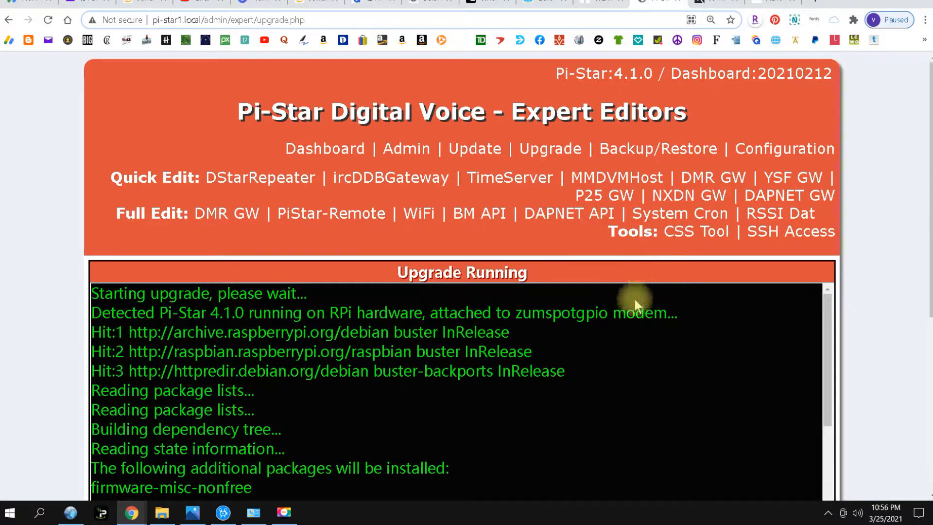
mouse_move(324, 148)
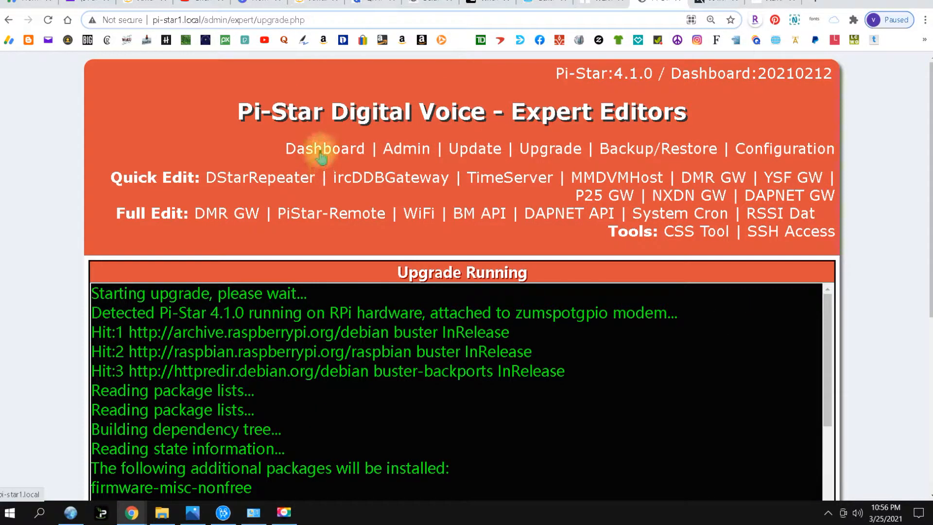
Step: Return via the dashboard to the configuration page, now reporting version 4.1.1
click(324, 149)
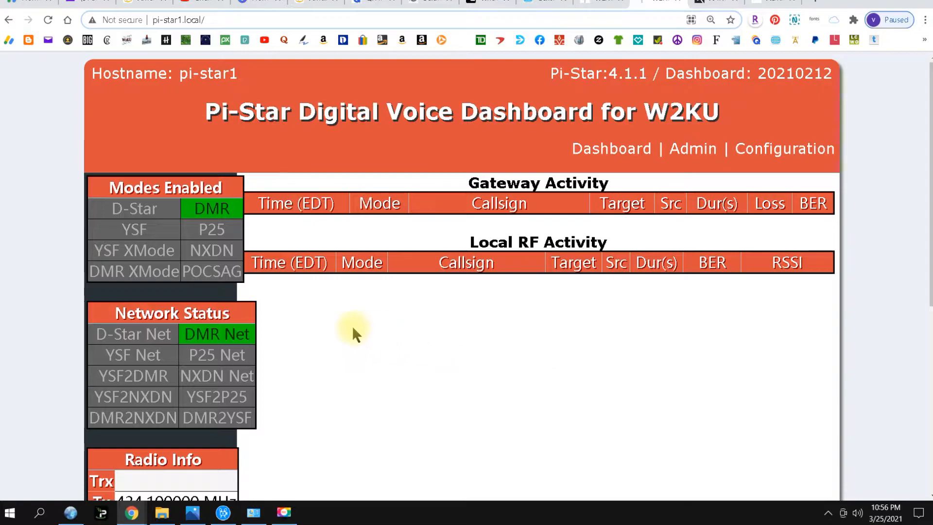
mouse_move(663, 269)
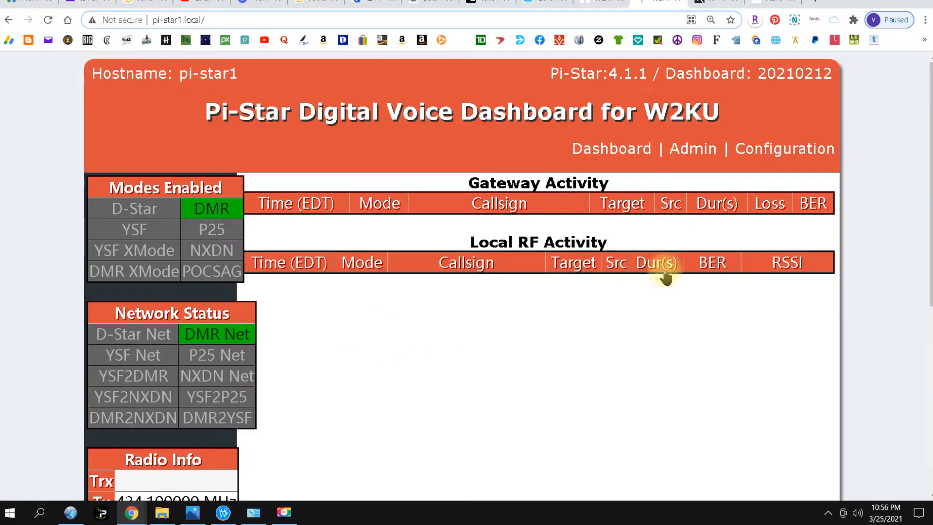
click(785, 148)
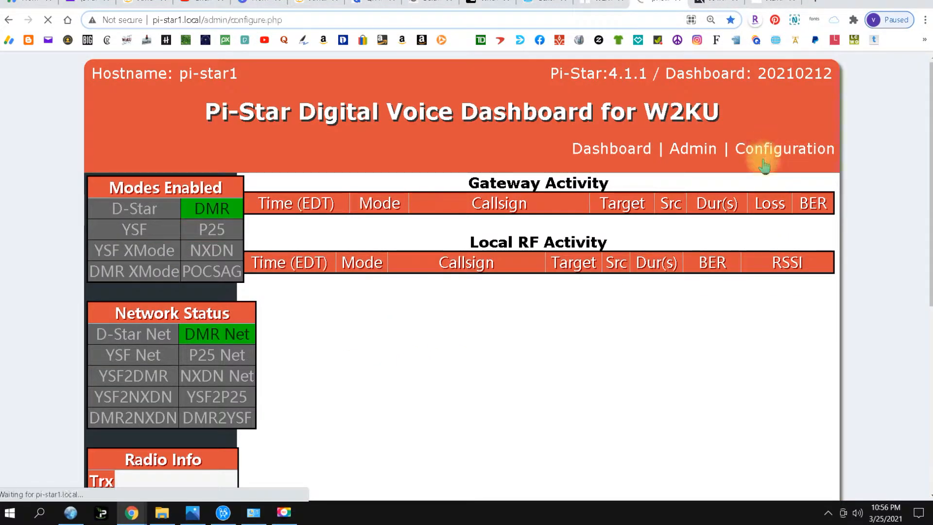
click(785, 149)
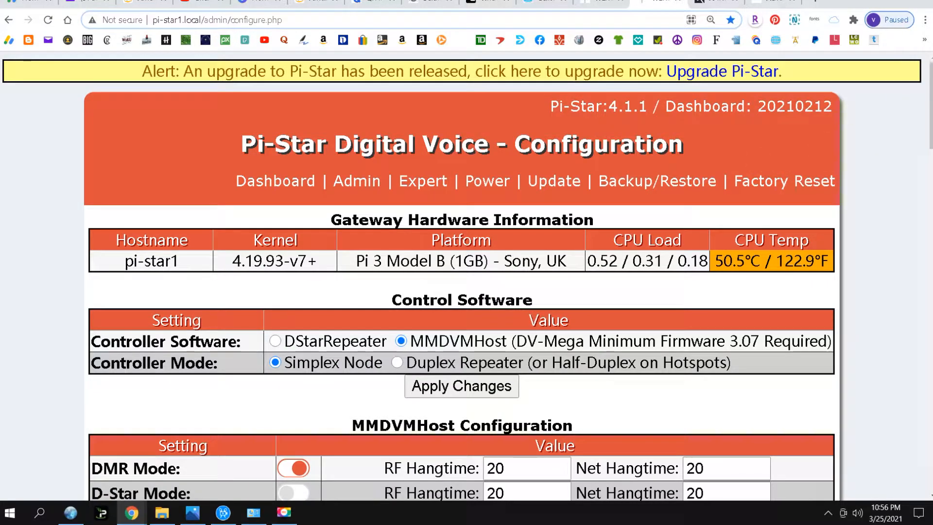
mouse_move(662, 114)
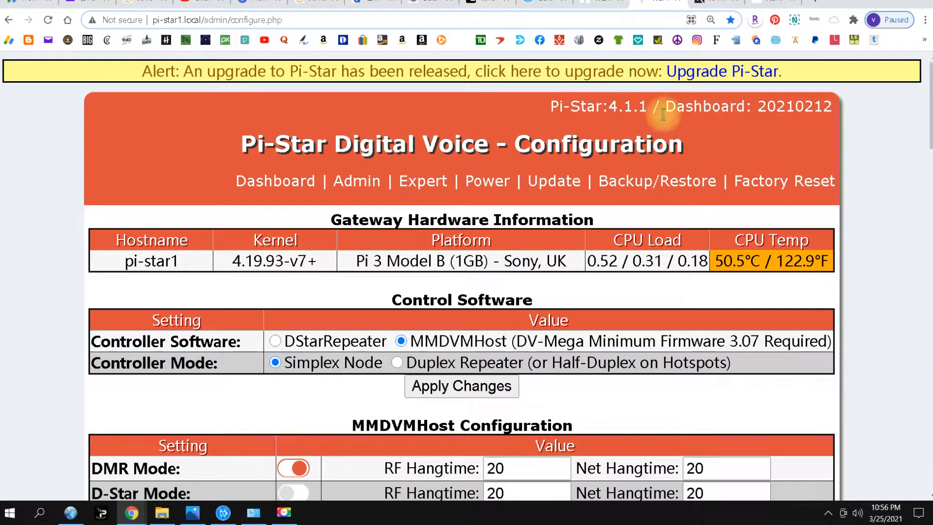
mouse_move(624, 121)
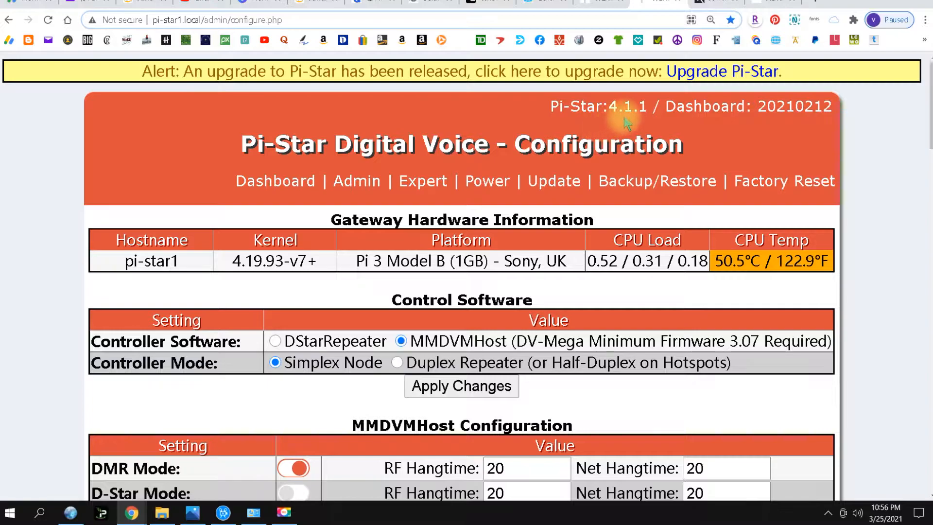
mouse_move(640, 113)
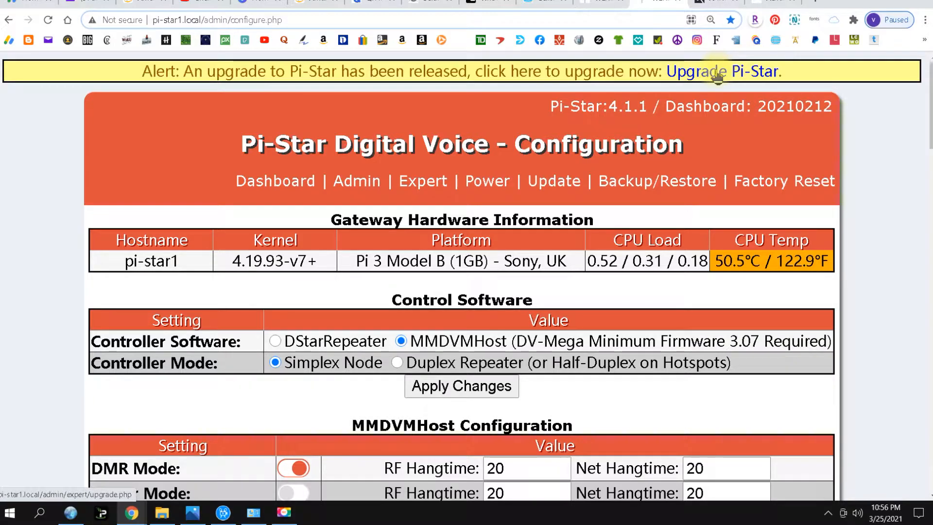
Step: Run the next Pi-Star upgrade, taking the hotspot from 4.1.1 to 4.1.2
click(723, 71)
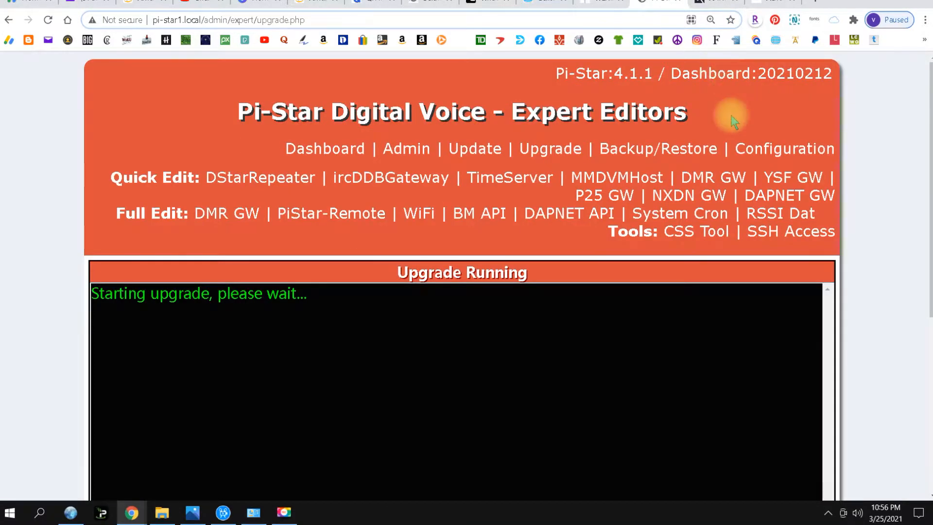
scroll(down, 3)
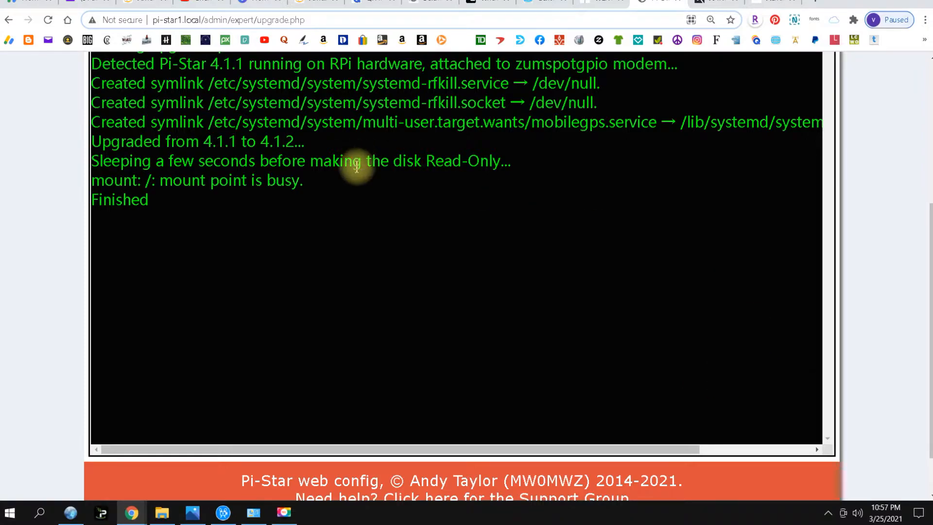
mouse_move(154, 221)
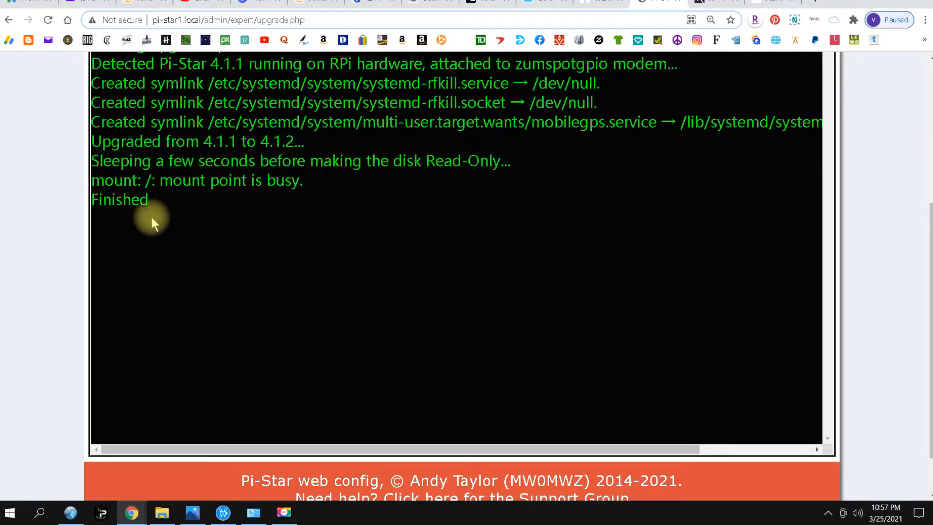
mouse_move(126, 223)
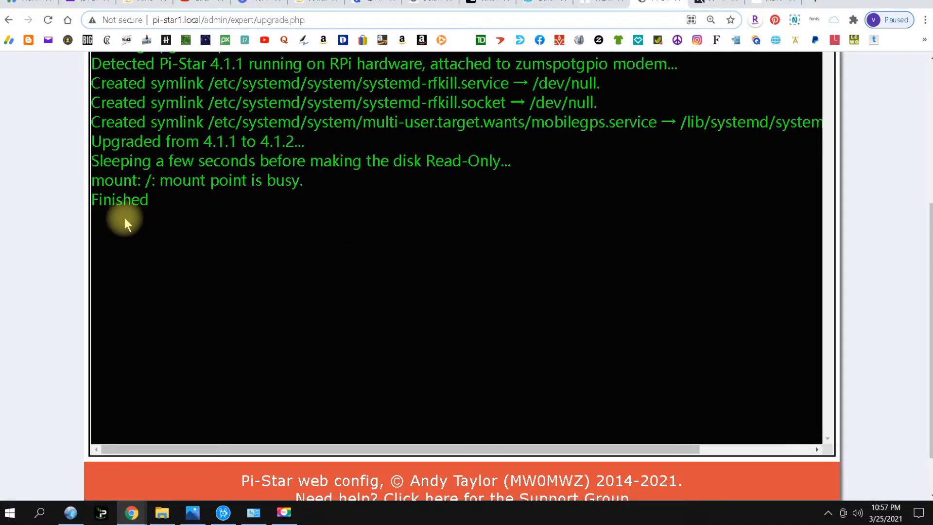
scroll(up, 3)
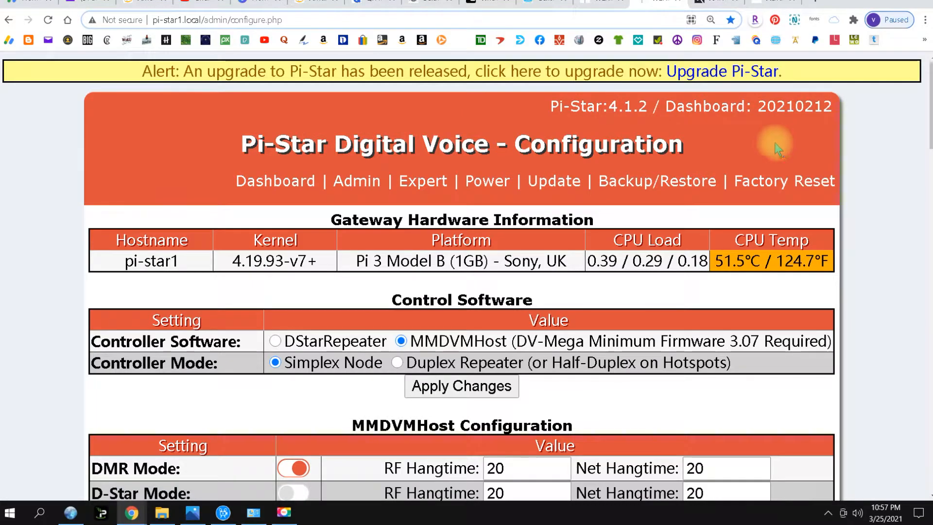
mouse_move(610, 113)
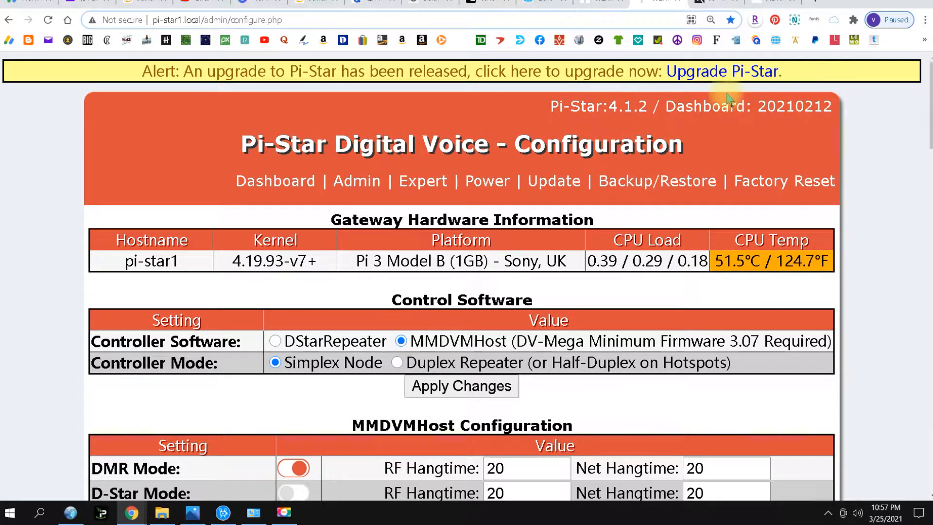
Step: Upgrade the hotspot from 4.1.2 to 4.1.3 and return to the configuration page
click(723, 71)
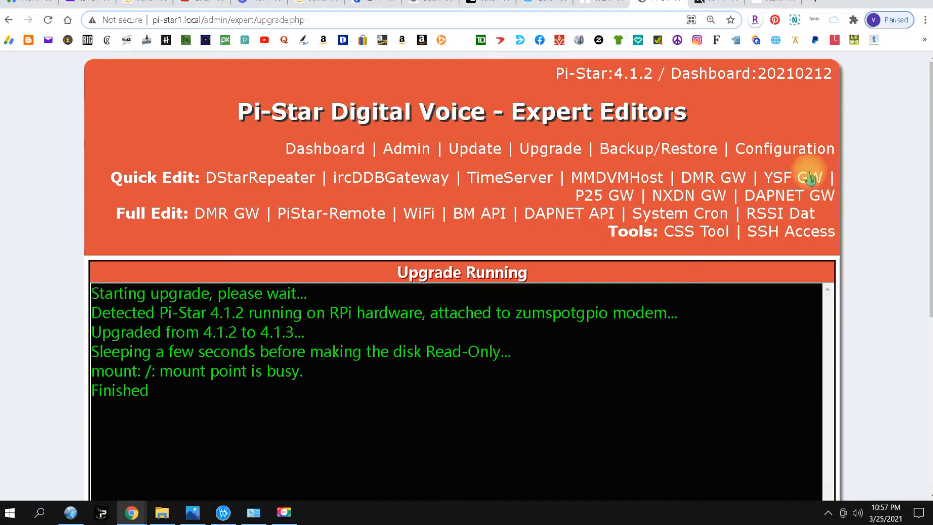
mouse_move(667, 134)
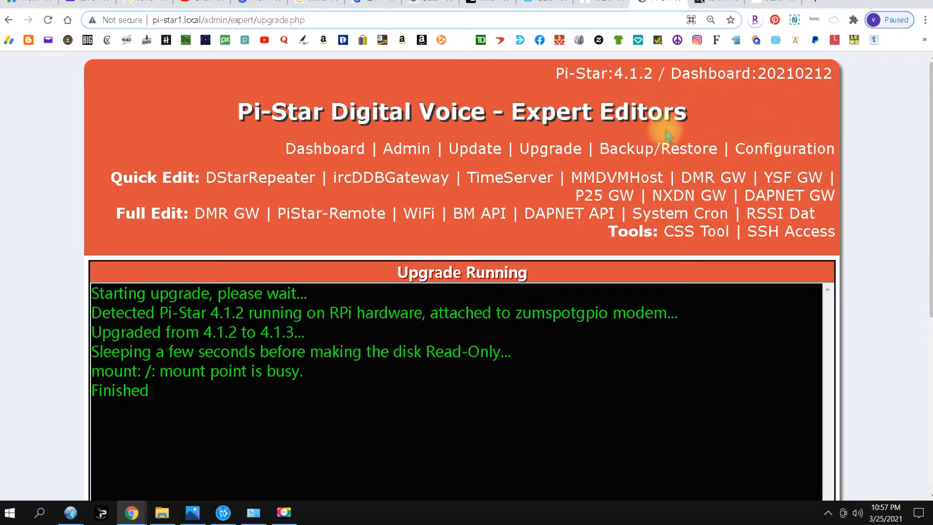
mouse_move(330, 149)
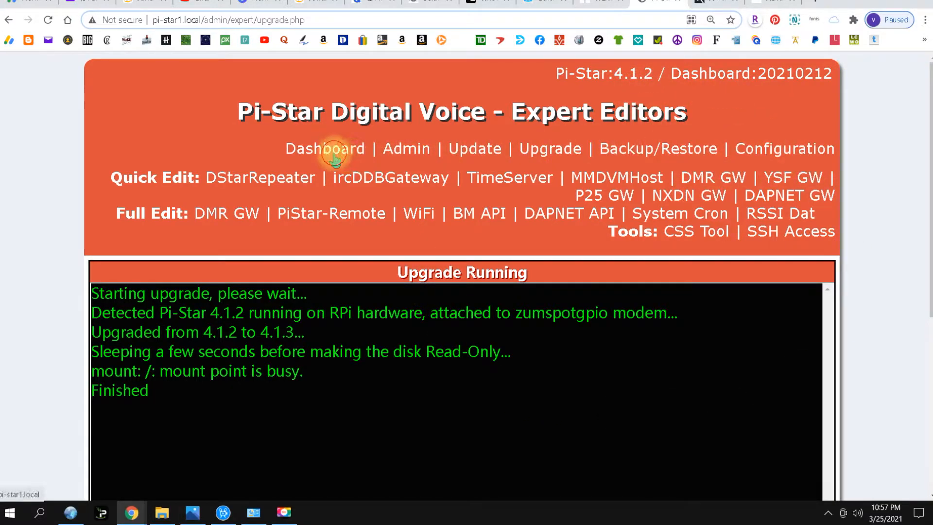
click(325, 147)
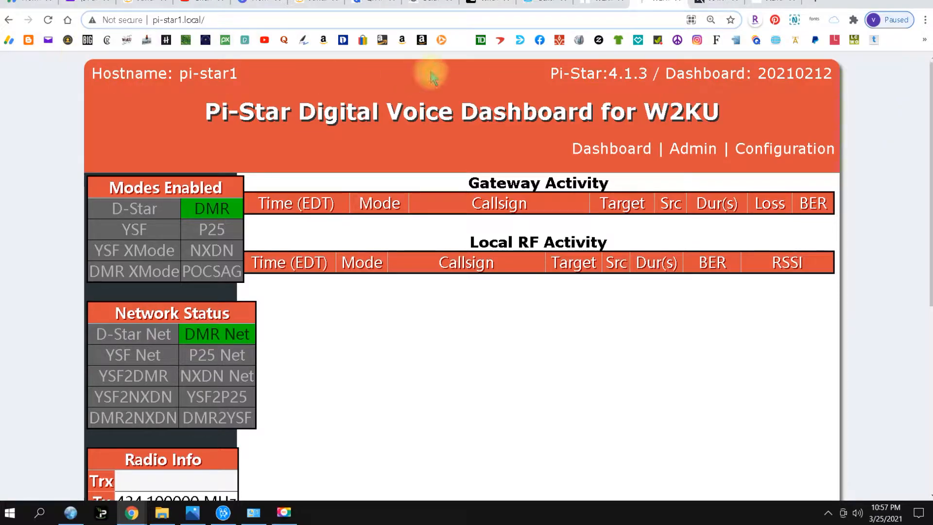
click(785, 148)
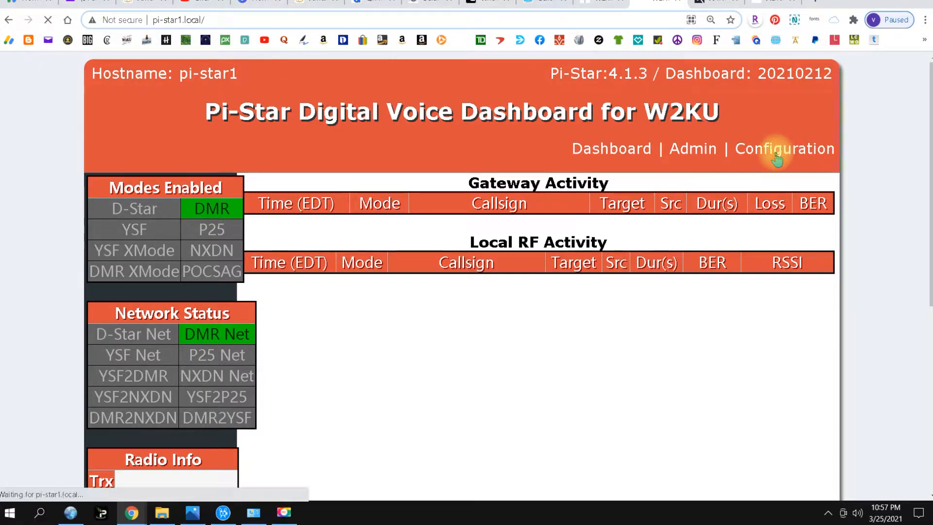
click(785, 148)
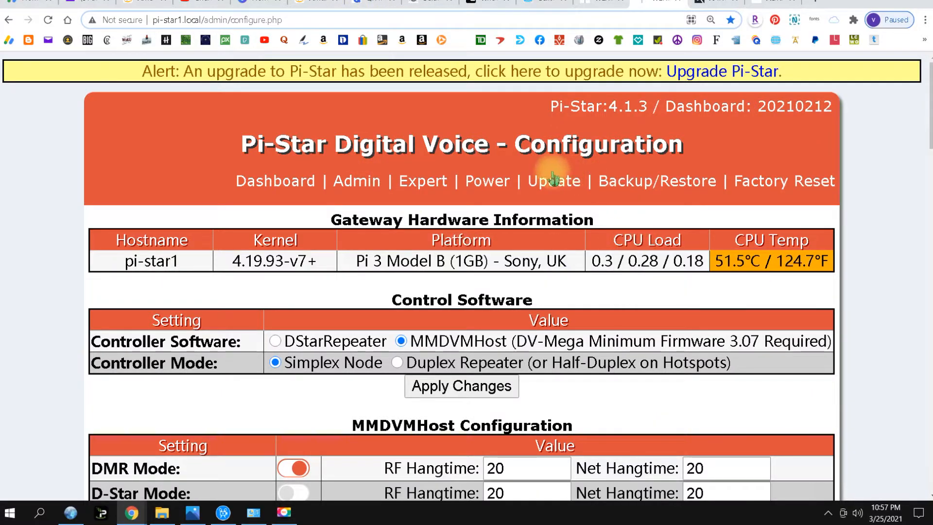
Step: Run the Pi-Star software update so dashboard files and firewall refresh and services restart
click(553, 180)
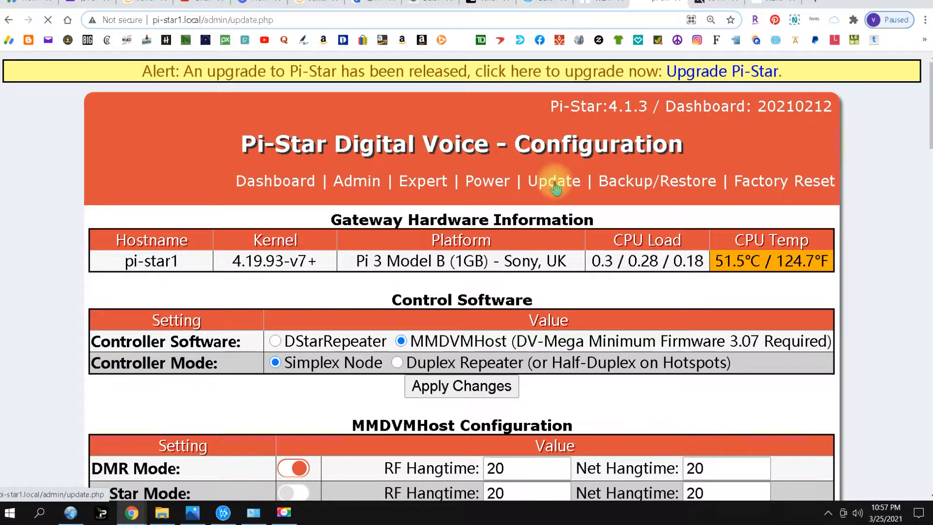
click(553, 180)
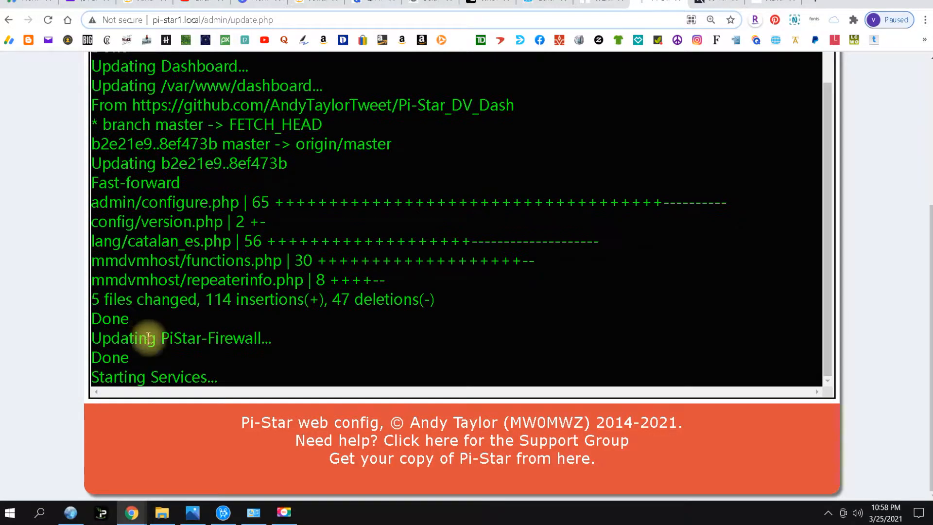
mouse_move(179, 399)
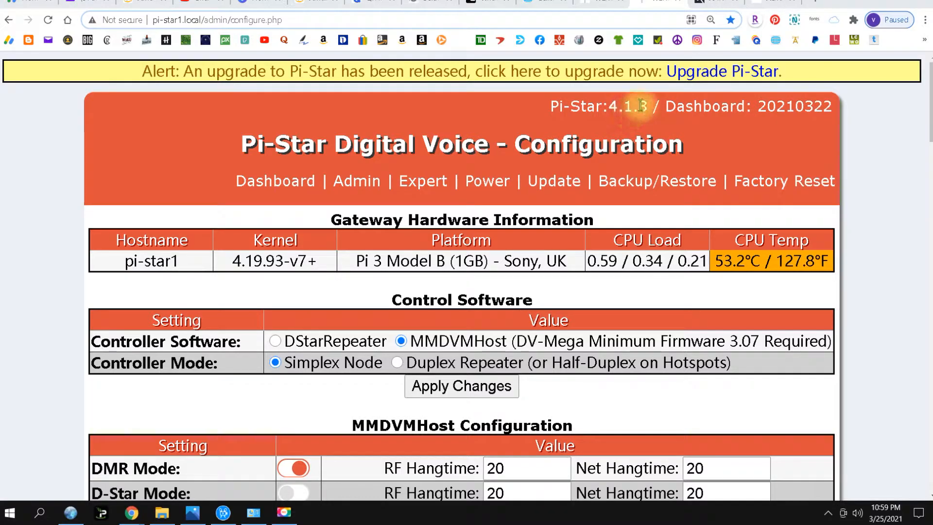
Step: Upgrade the hotspot from 4.1.3 to 4.1.4, clearing the upgrade-available alert
click(722, 71)
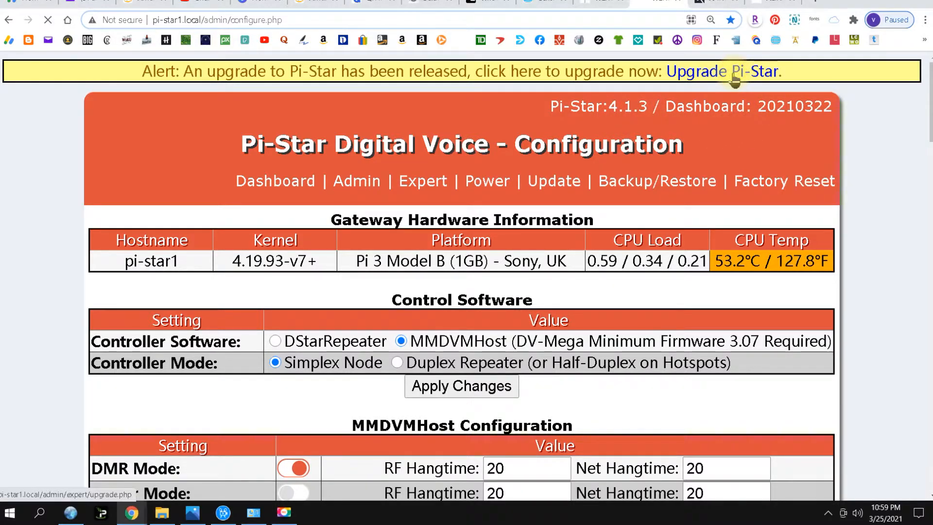
click(724, 71)
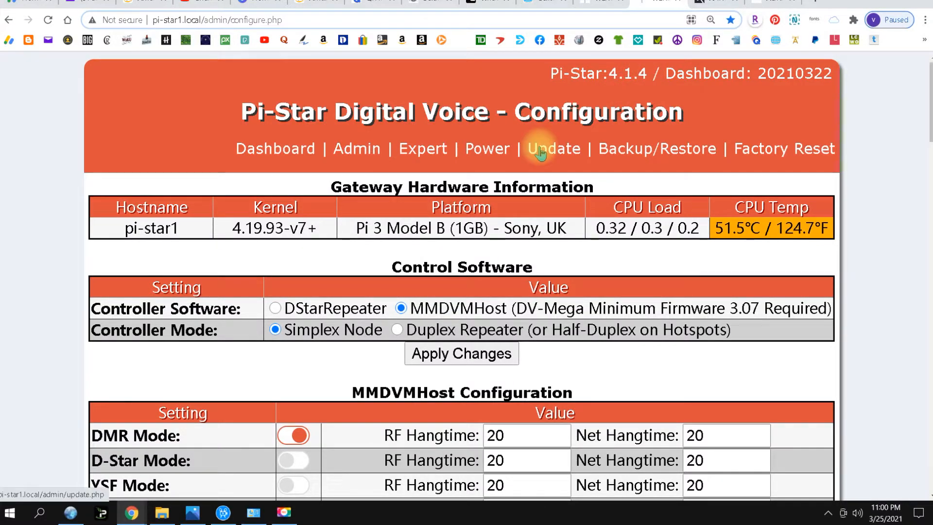
Step: Run the update on 4.1.4 and follow the log reporting no new binaries or dashboard changes
click(553, 148)
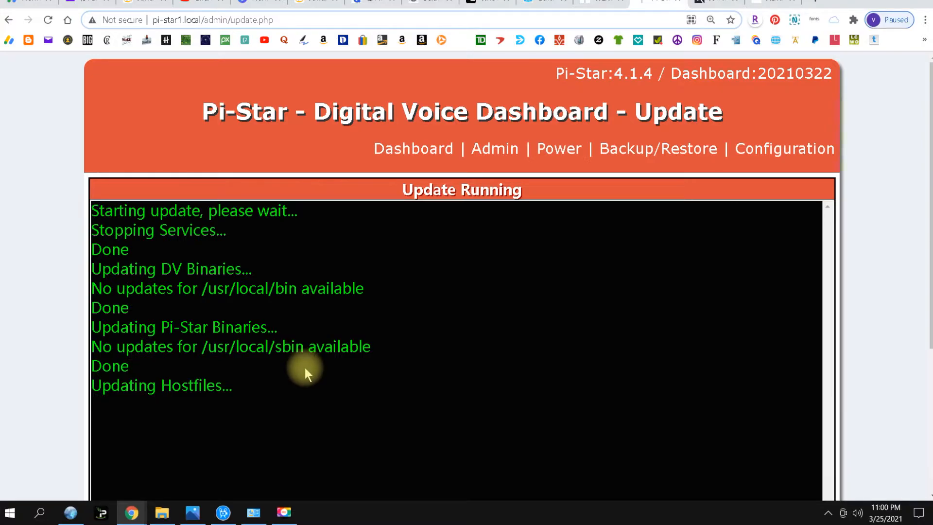
scroll(down, 3)
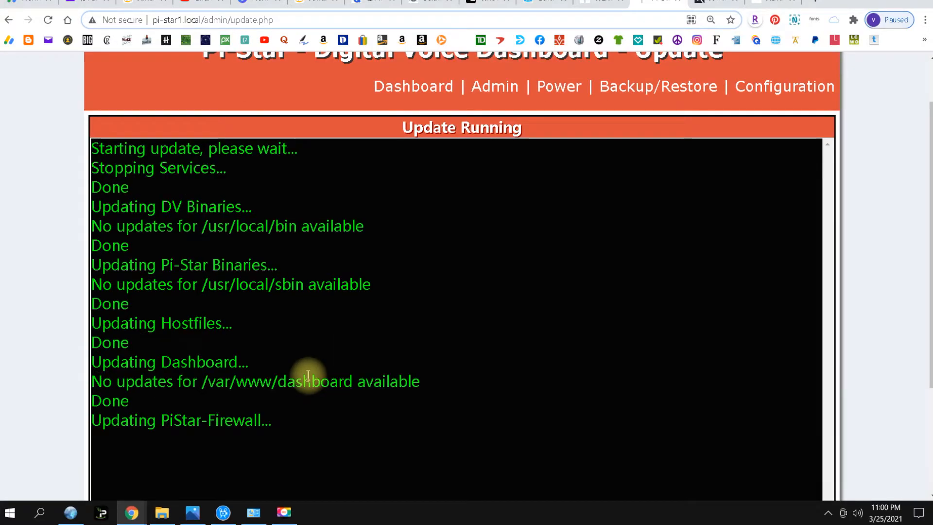
scroll(down, 3)
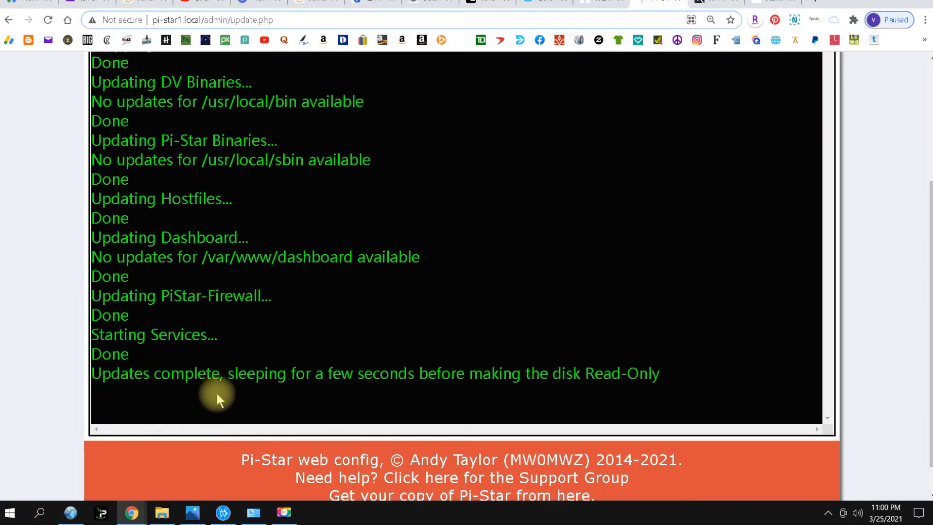
mouse_move(566, 310)
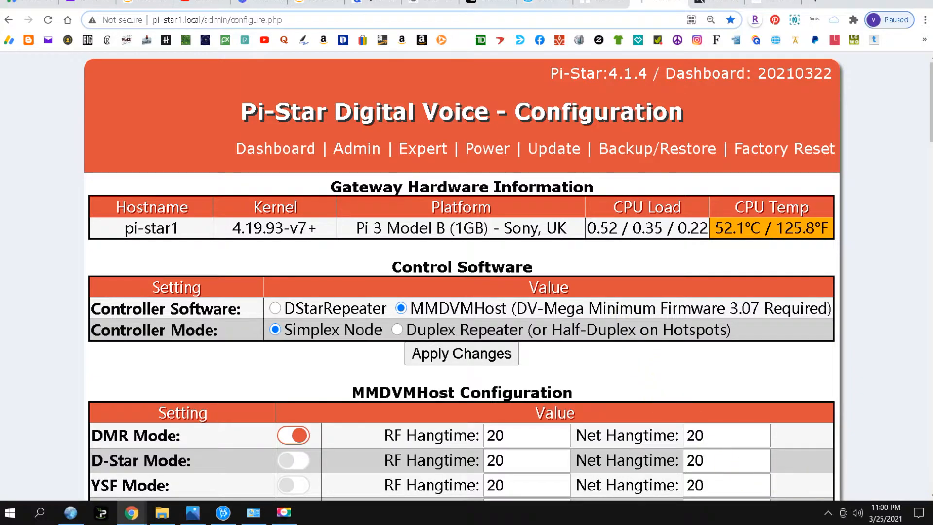
Step: From the expert editors page, run the update again and see no updates available
click(423, 148)
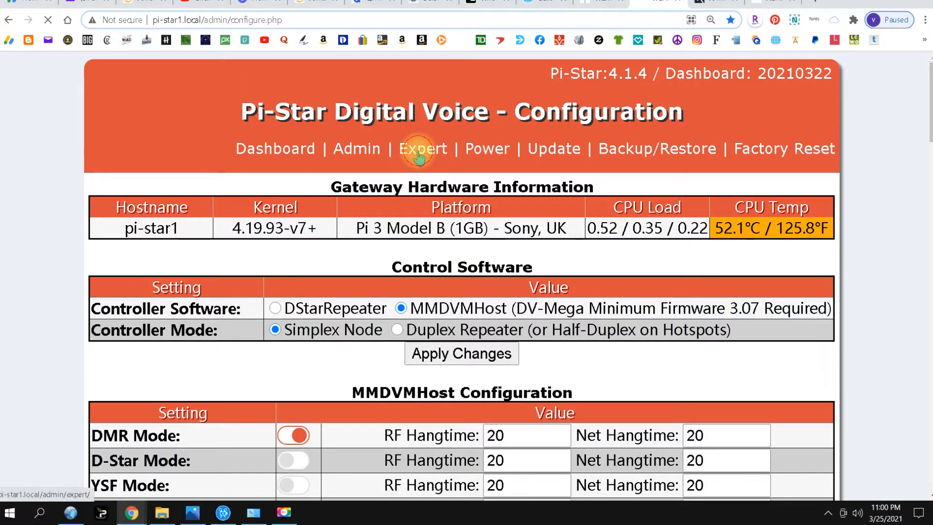
click(423, 148)
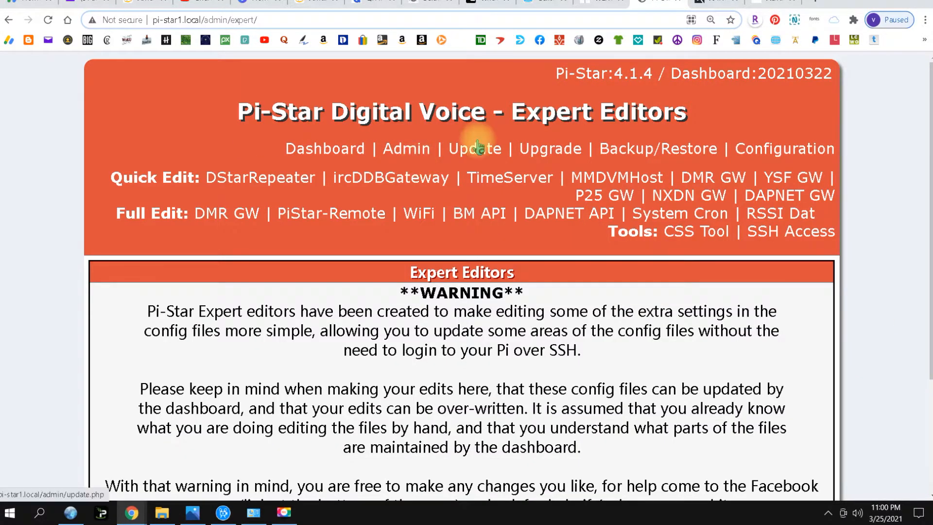
click(475, 148)
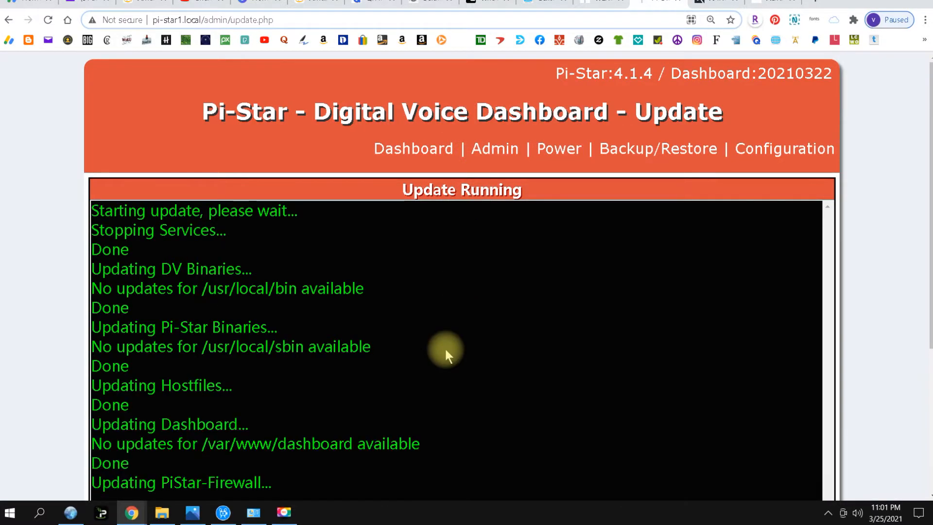
scroll(down, 3)
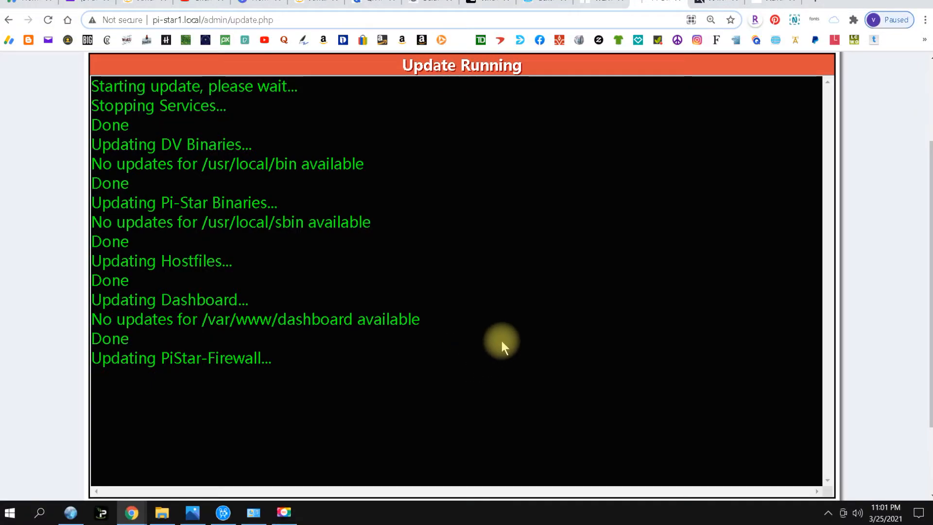
mouse_move(548, 314)
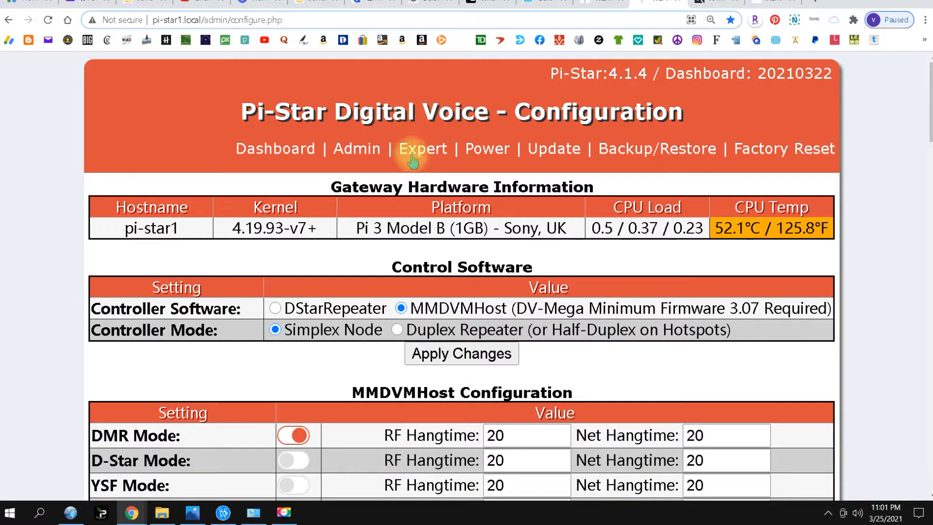
Step: Run the update once more and watch it complete with no updates for any component
click(423, 148)
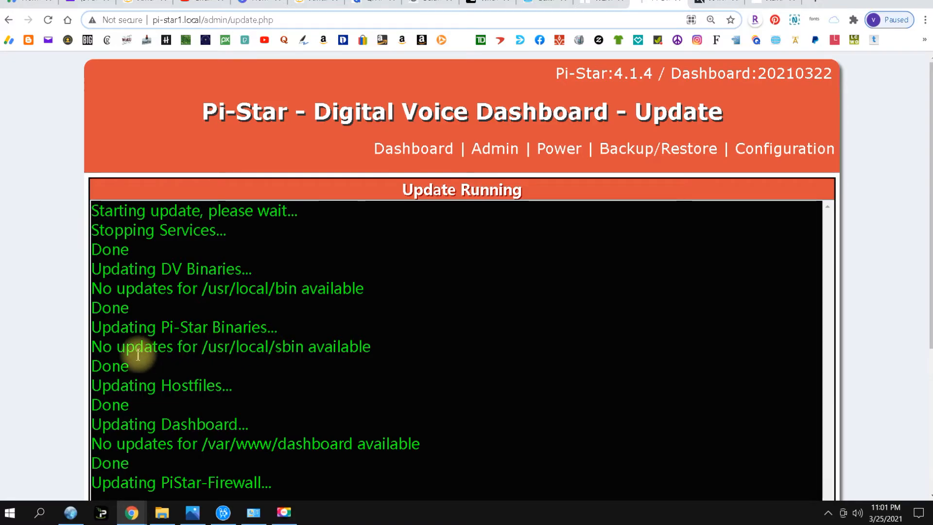
scroll(down, 3)
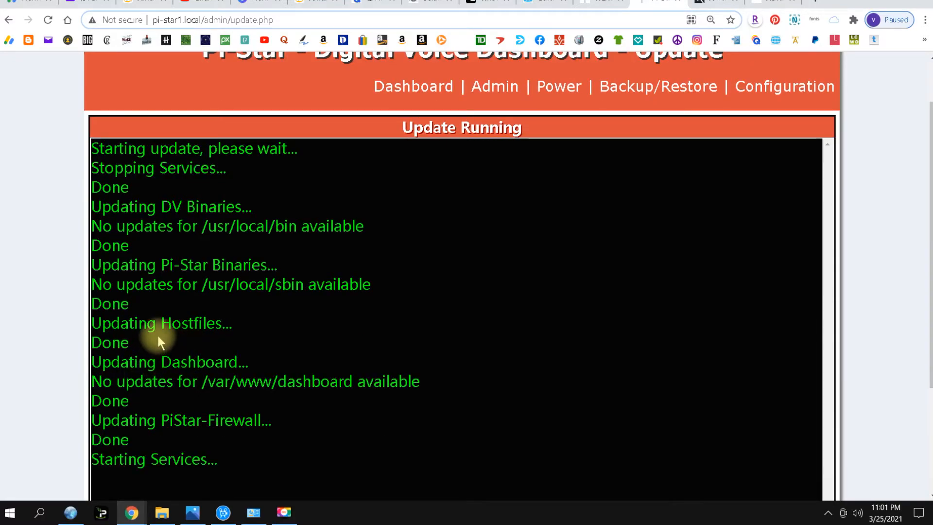
mouse_move(136, 348)
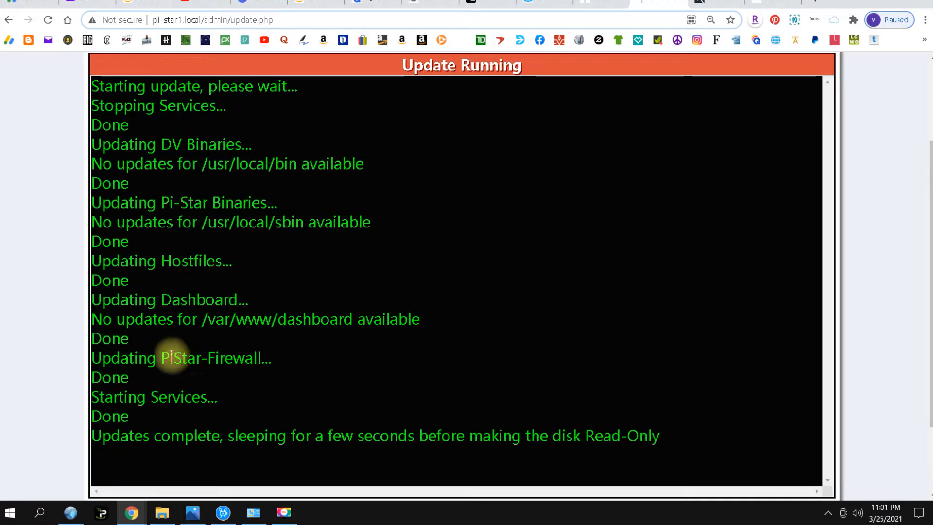
mouse_move(152, 378)
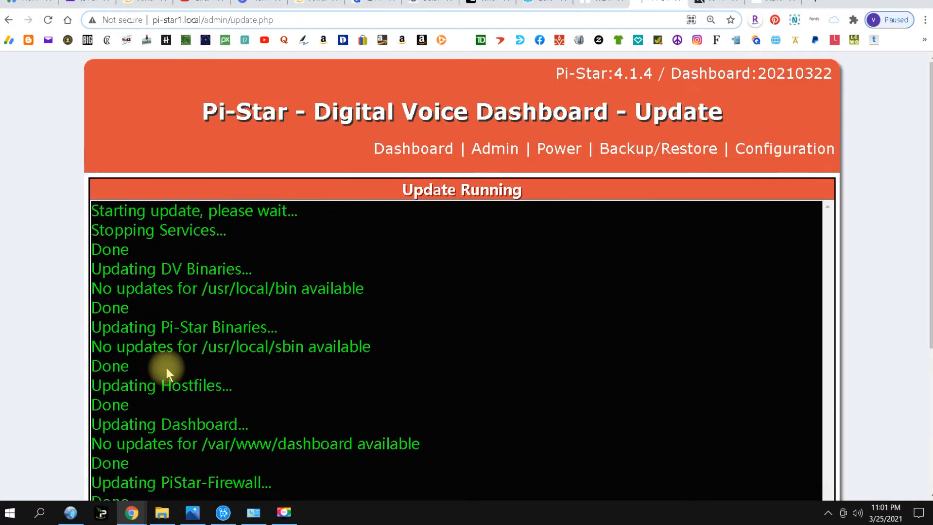
Step: From the configuration page run a further update that finishes with nothing new, then head to the expert page
click(784, 147)
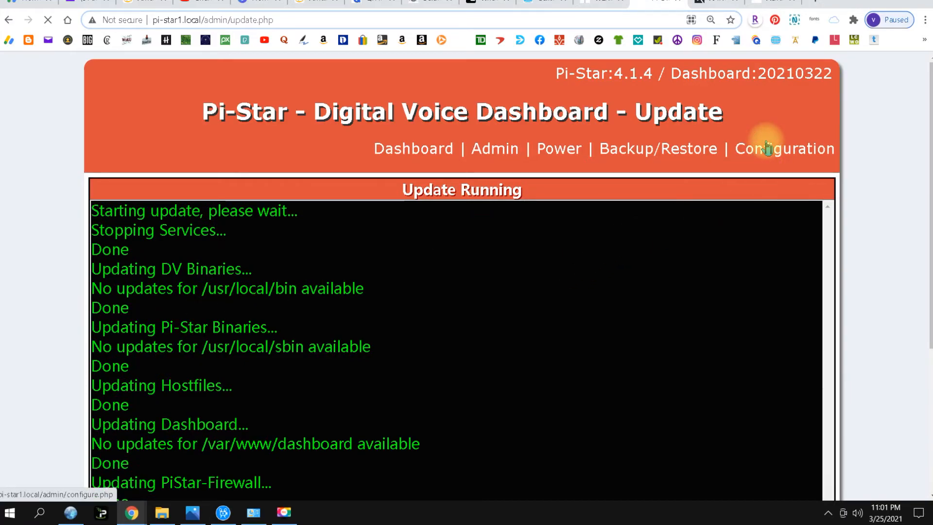
click(784, 148)
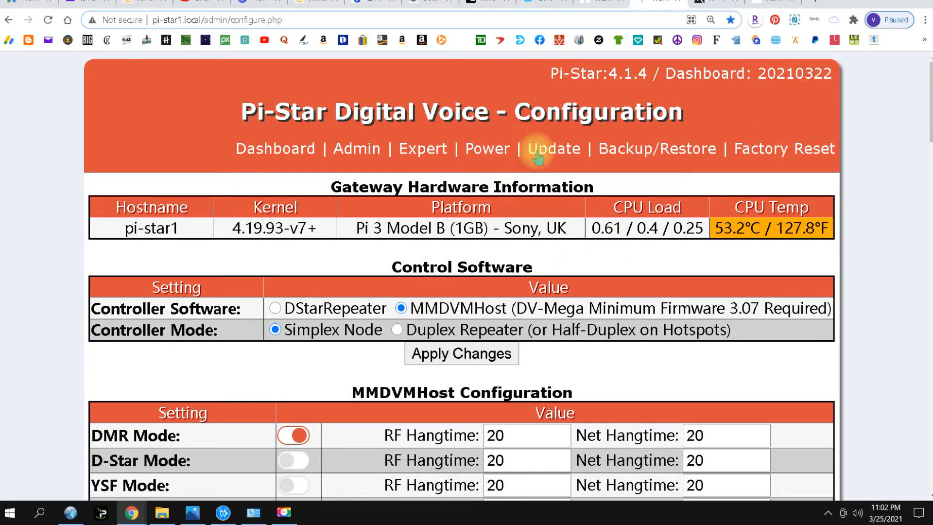
click(555, 149)
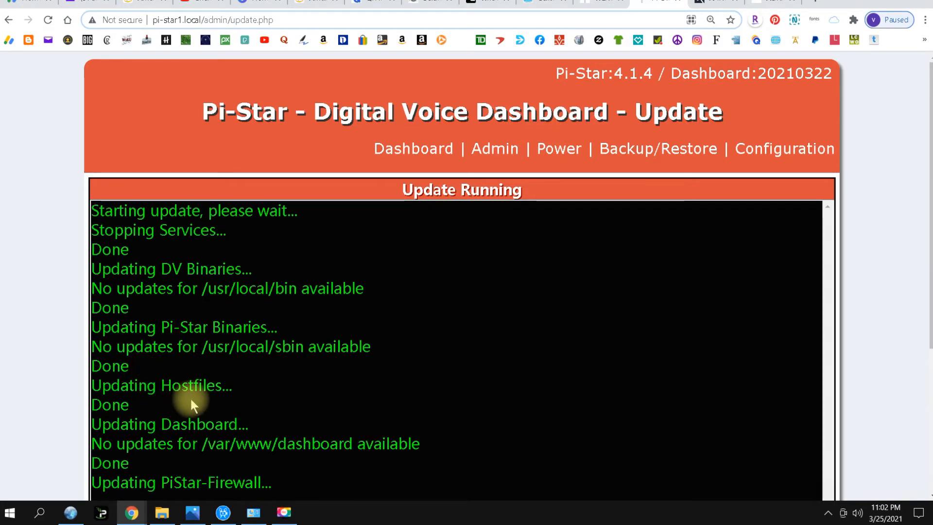
scroll(down, 3)
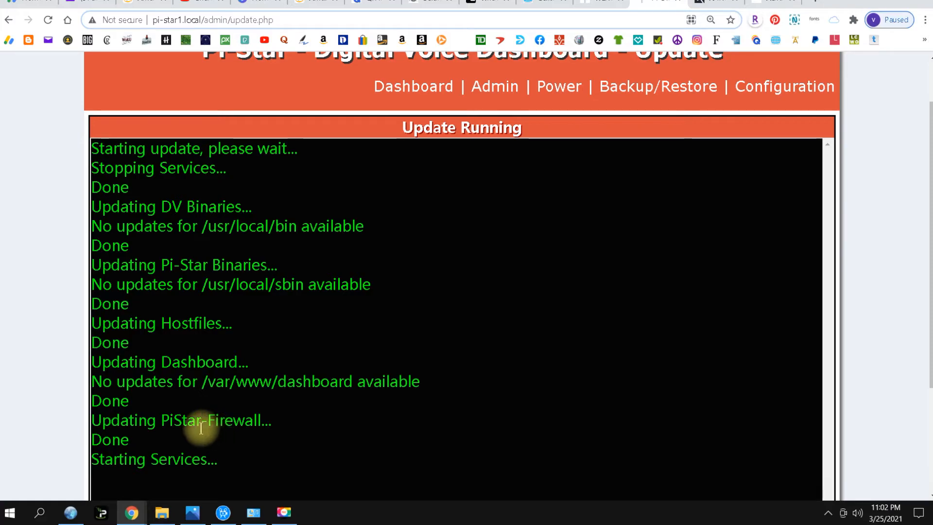
scroll(down, 3)
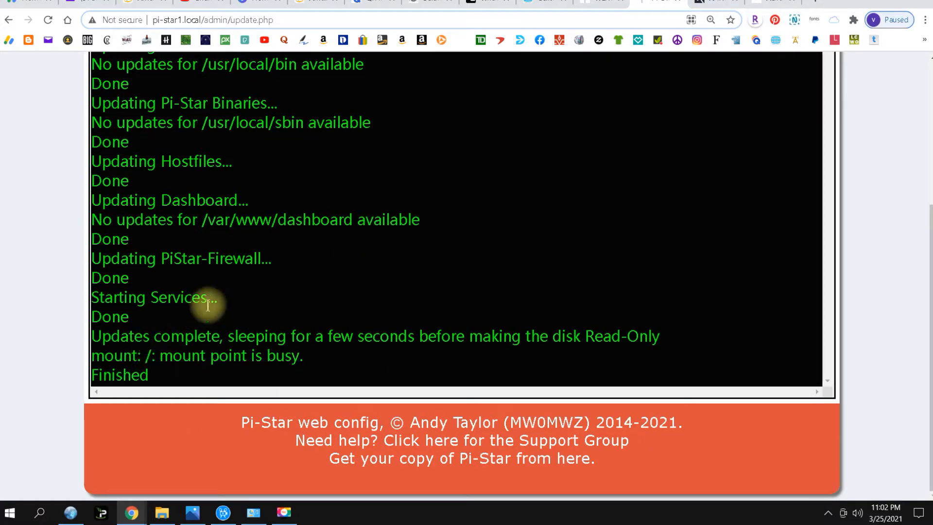
click(784, 147)
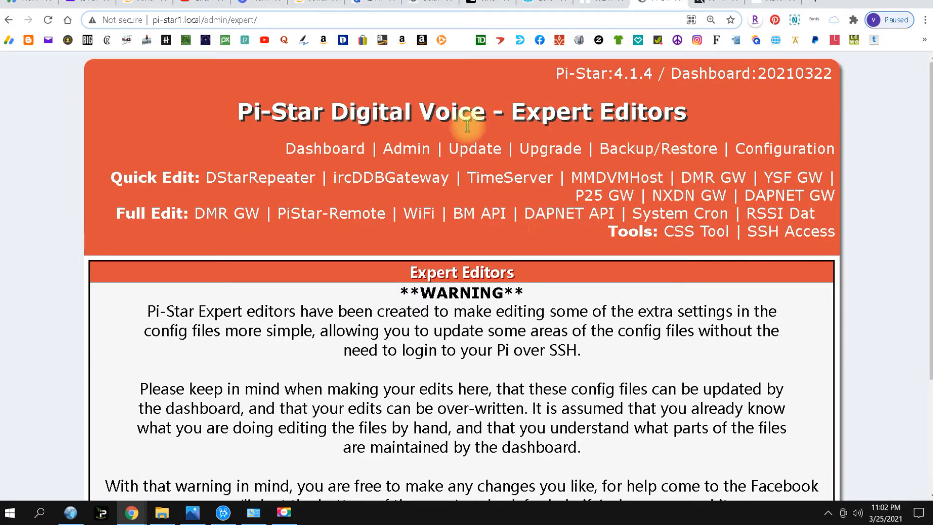
Step: Run the Pi-Star update again, finishing with no updates found for binaries or dashboard
click(474, 148)
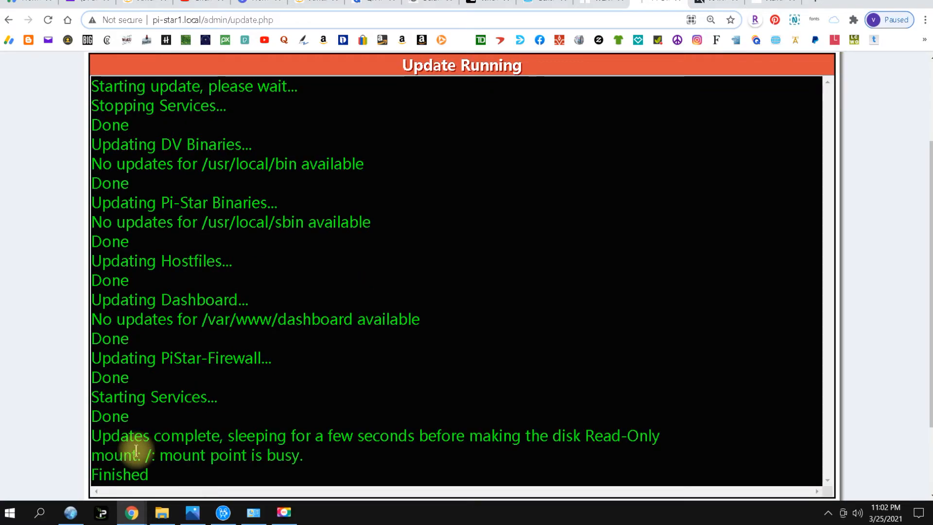
mouse_move(648, 365)
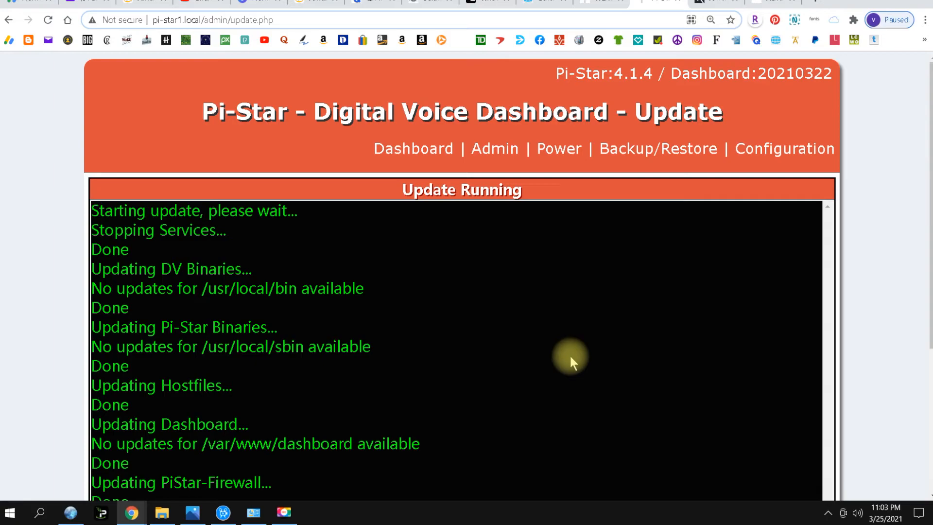
mouse_move(667, 340)
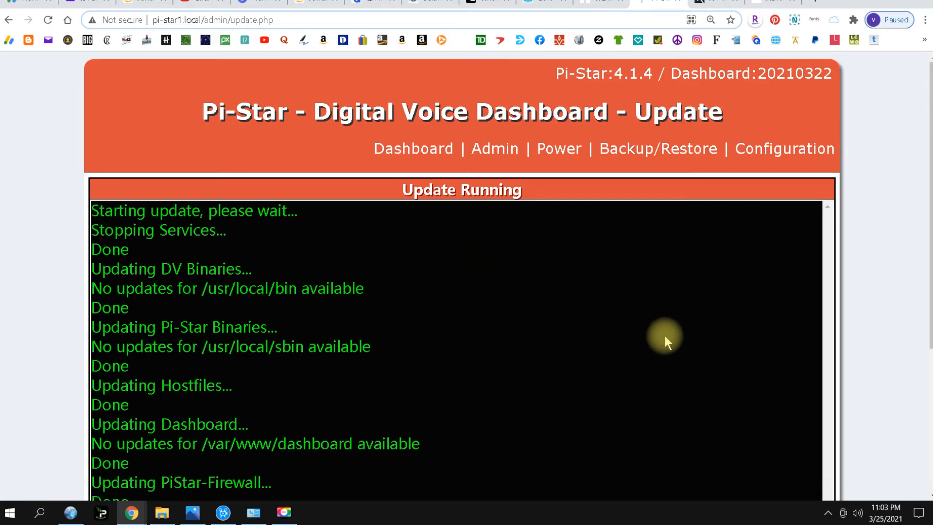
mouse_move(411, 160)
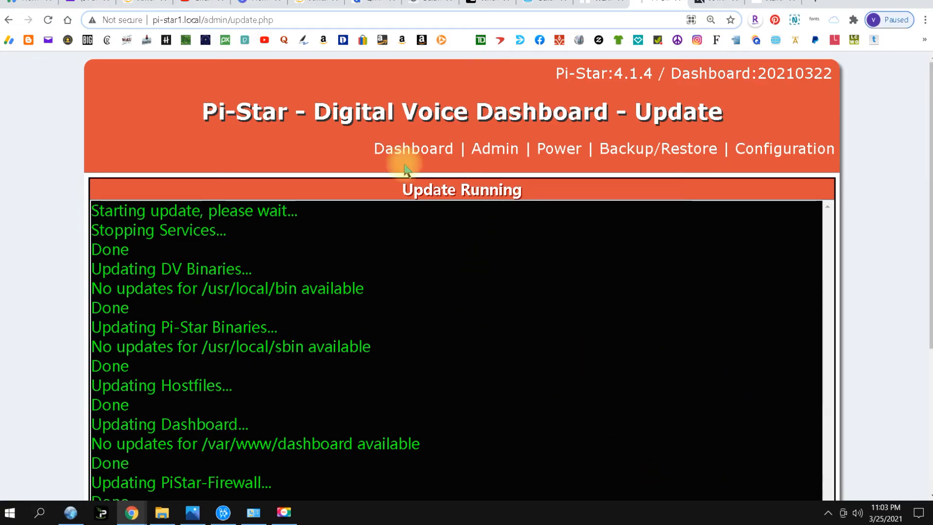
Step: View the main dashboard's status panels: DMR mode enabled, network status, radio info and DMR repeater details
click(413, 148)
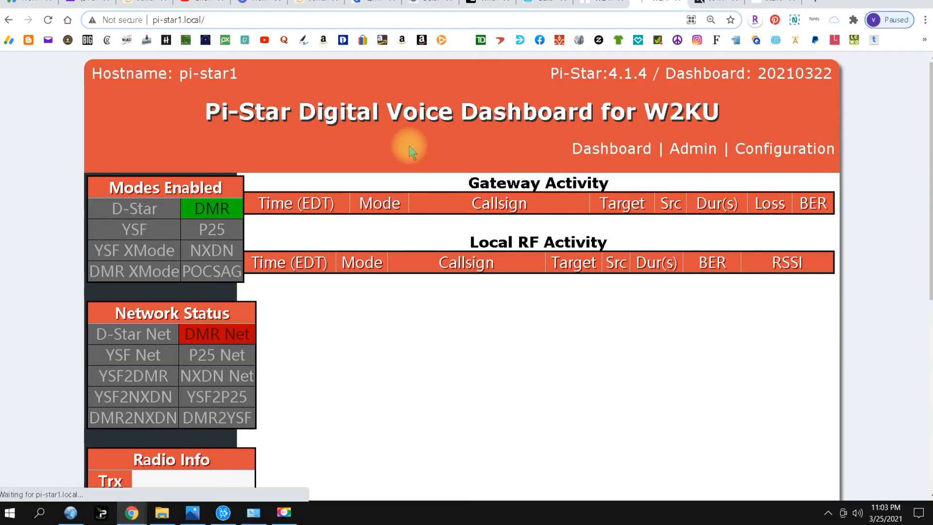
scroll(down, 3)
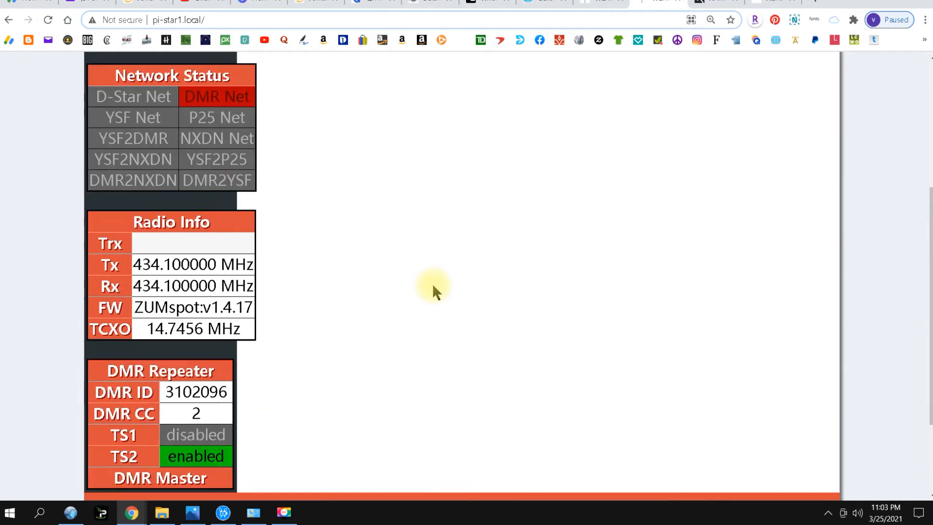